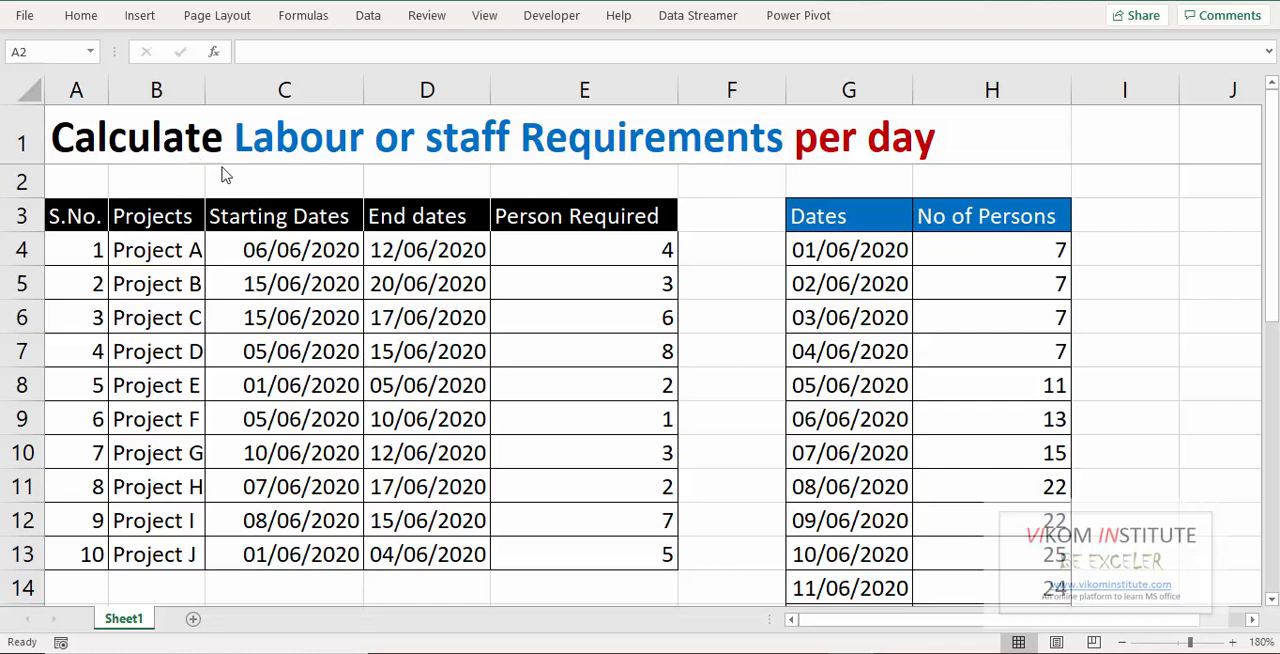
pyautogui.moveTo(596, 353)
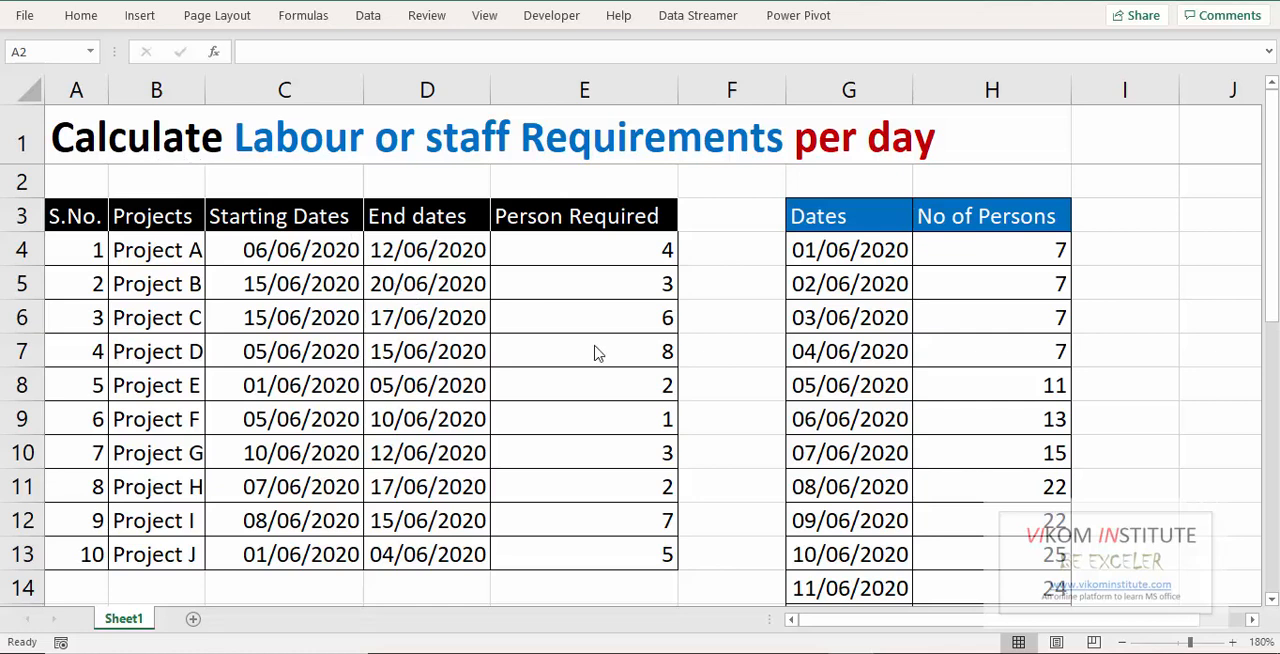
# - Point out the blank row above the table and Project A's starting date and required persons
pyautogui.click(76, 181)
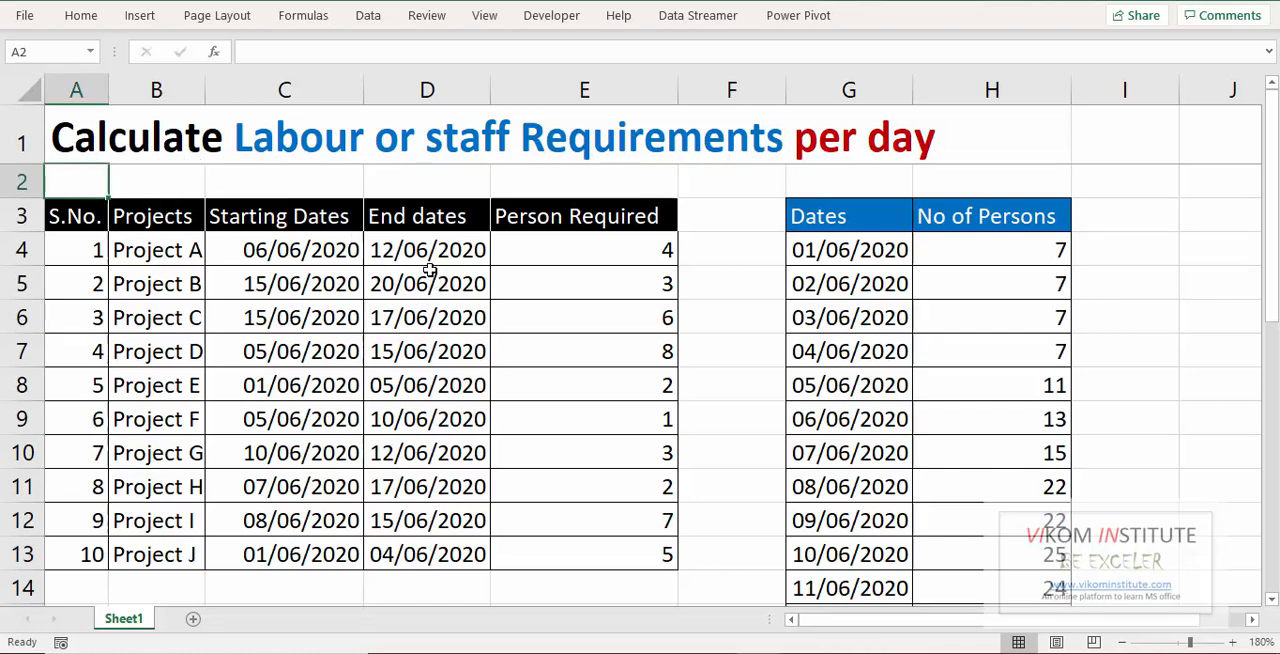
pyautogui.click(284, 249)
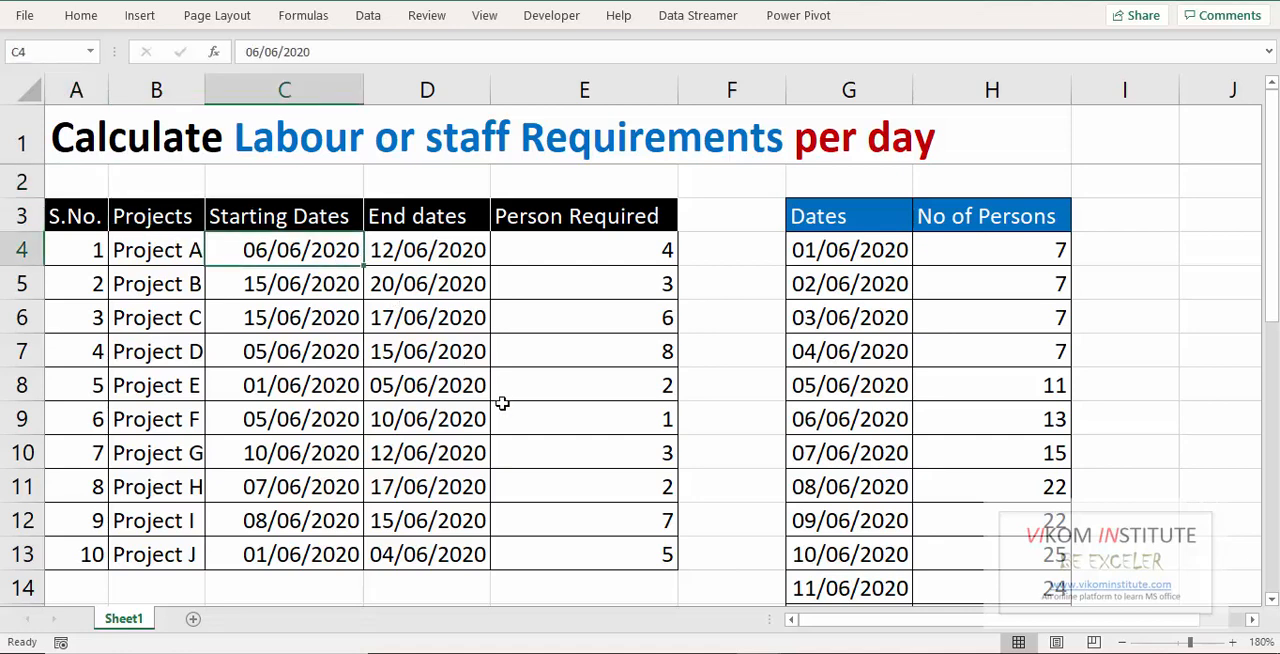
pyautogui.click(156, 249)
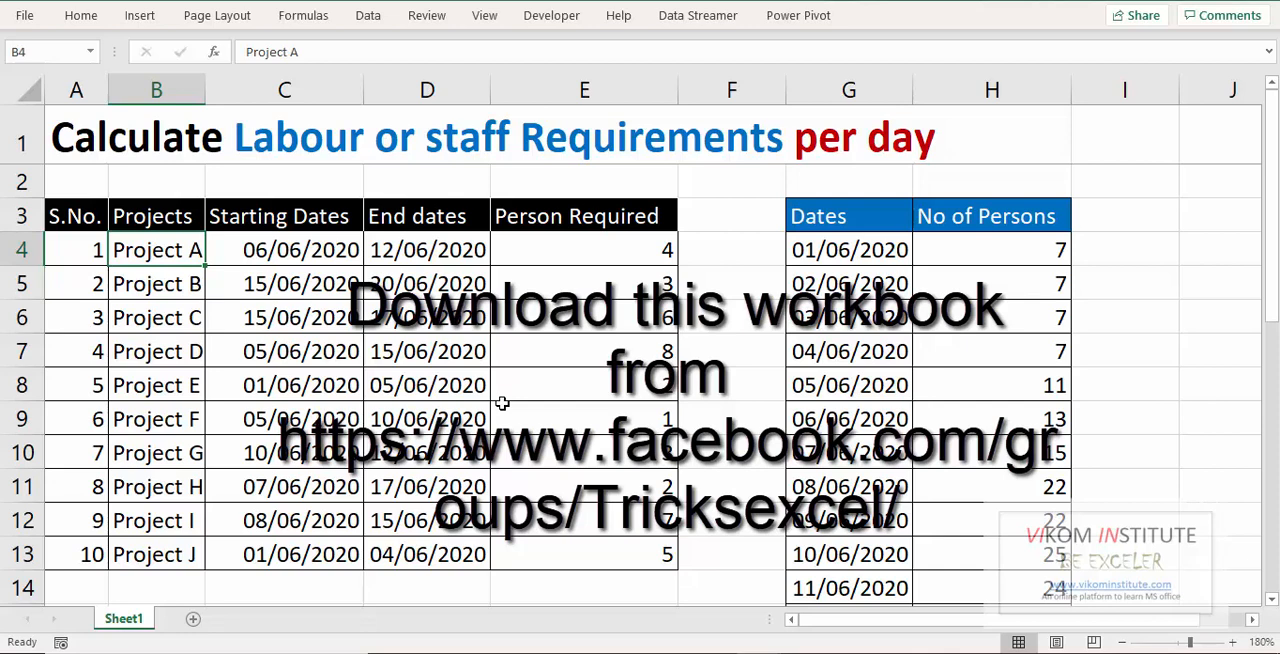
pyautogui.click(285, 249)
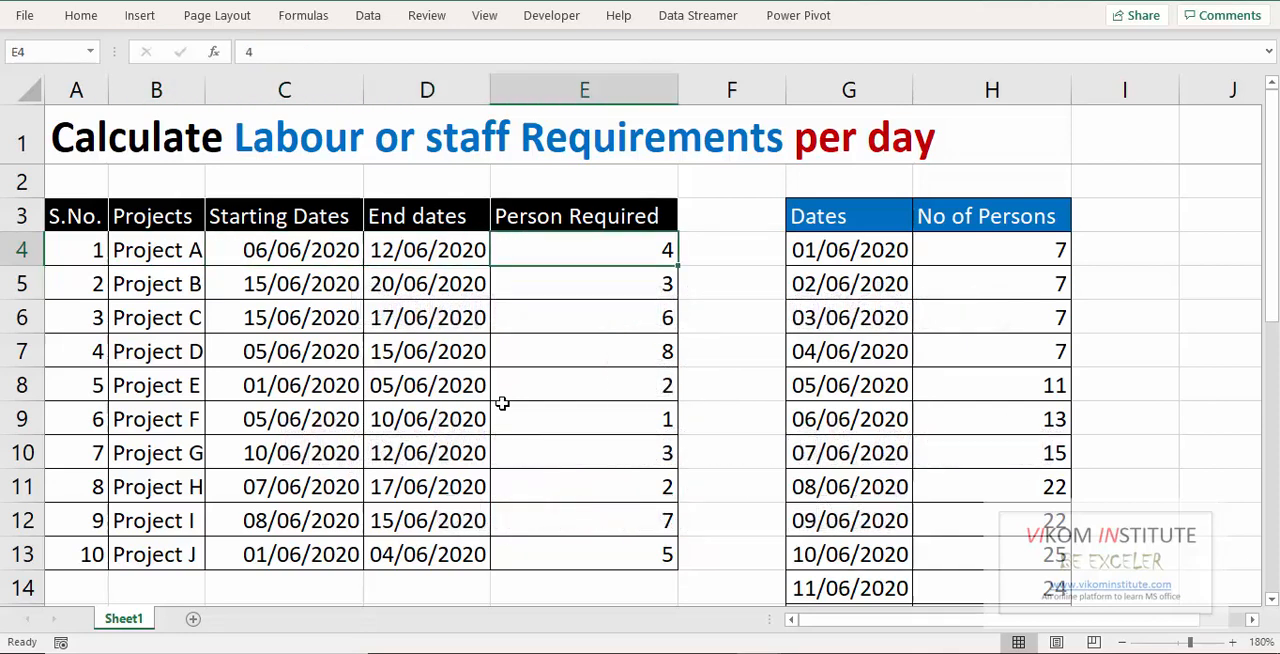
pyautogui.click(300, 249)
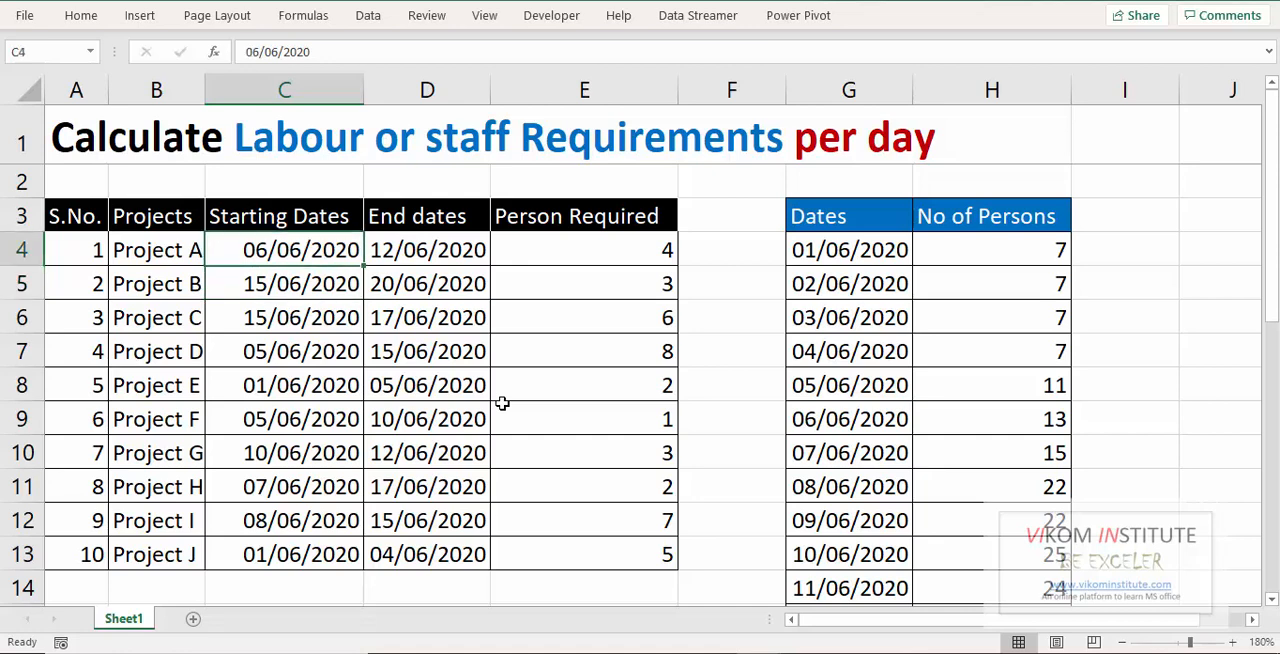
# - Point out the dates and required persons for Projects E, H and J
pyautogui.click(156, 385)
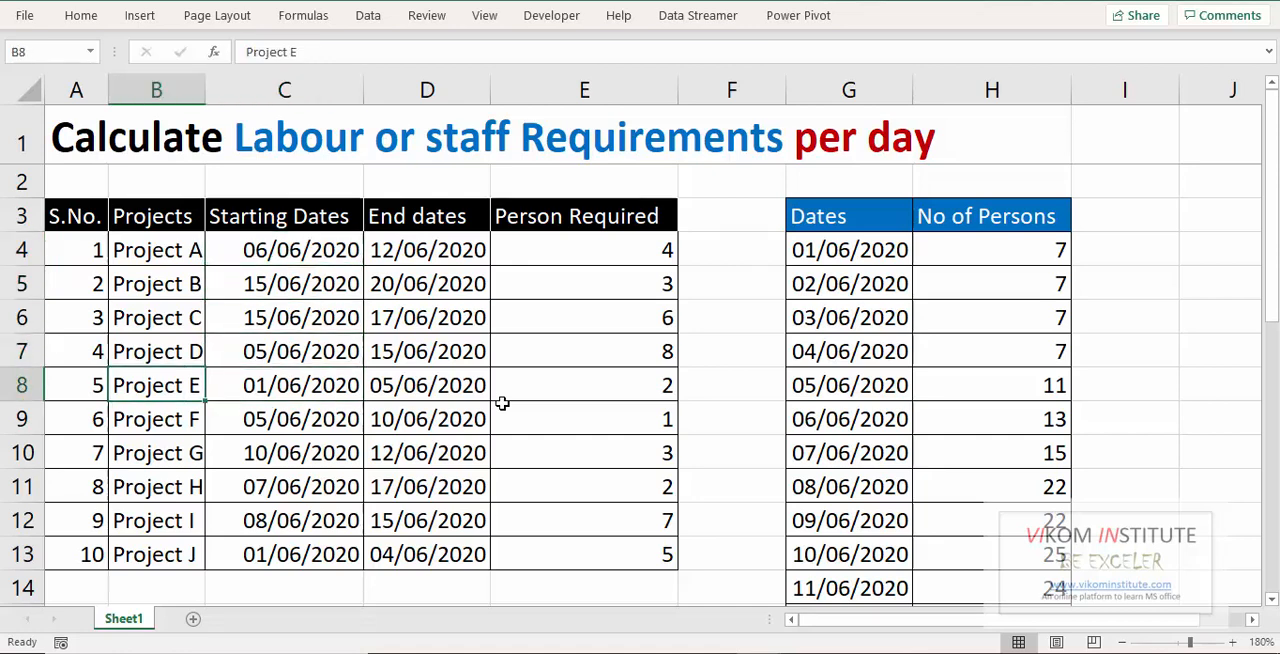
pyautogui.click(300, 385)
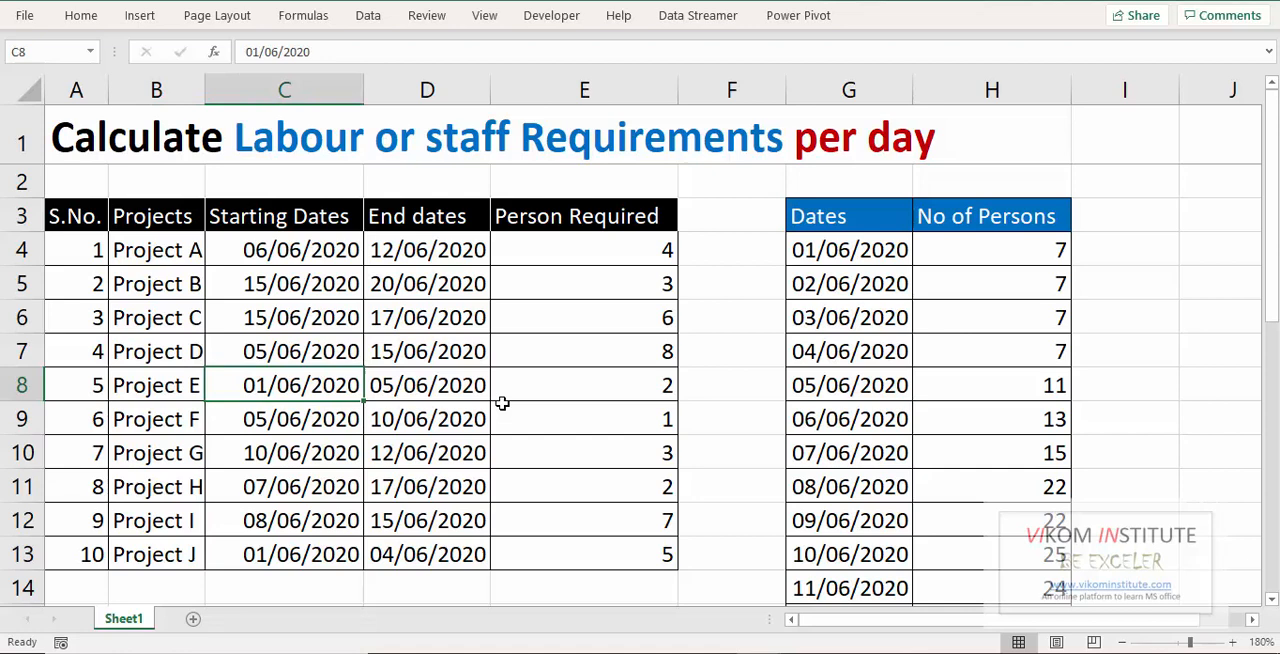
pyautogui.click(427, 385)
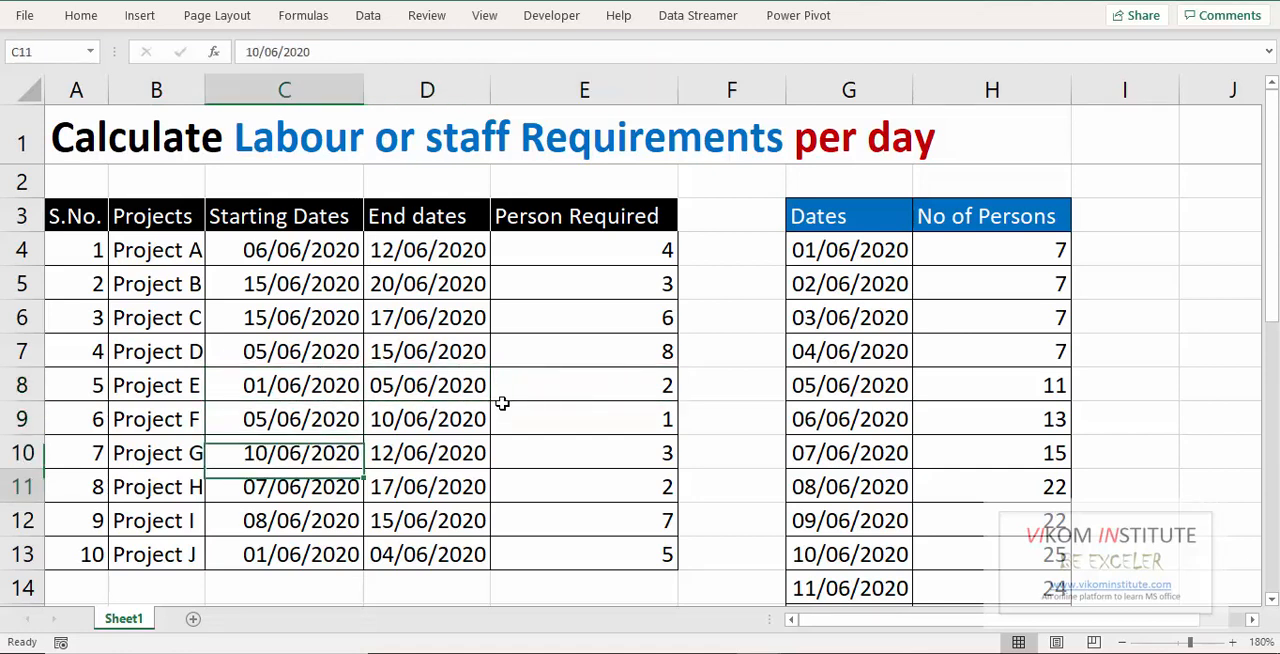
pyautogui.click(284, 554)
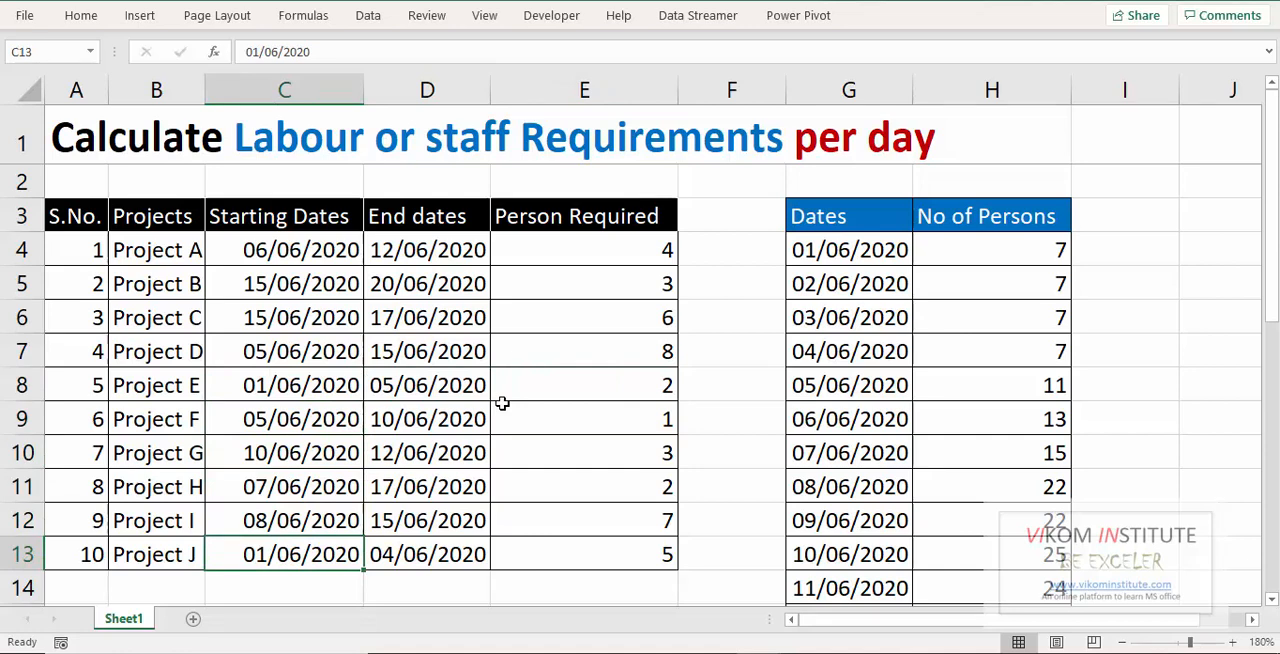
pyautogui.click(427, 554)
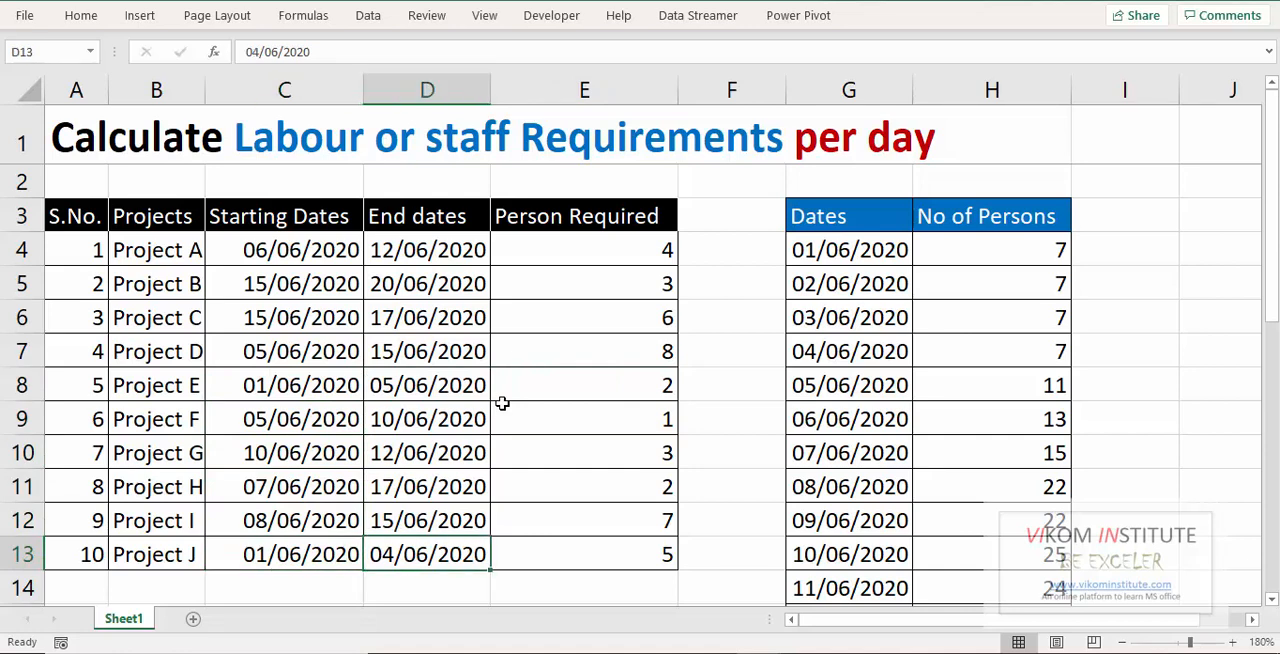
pyautogui.click(584, 554)
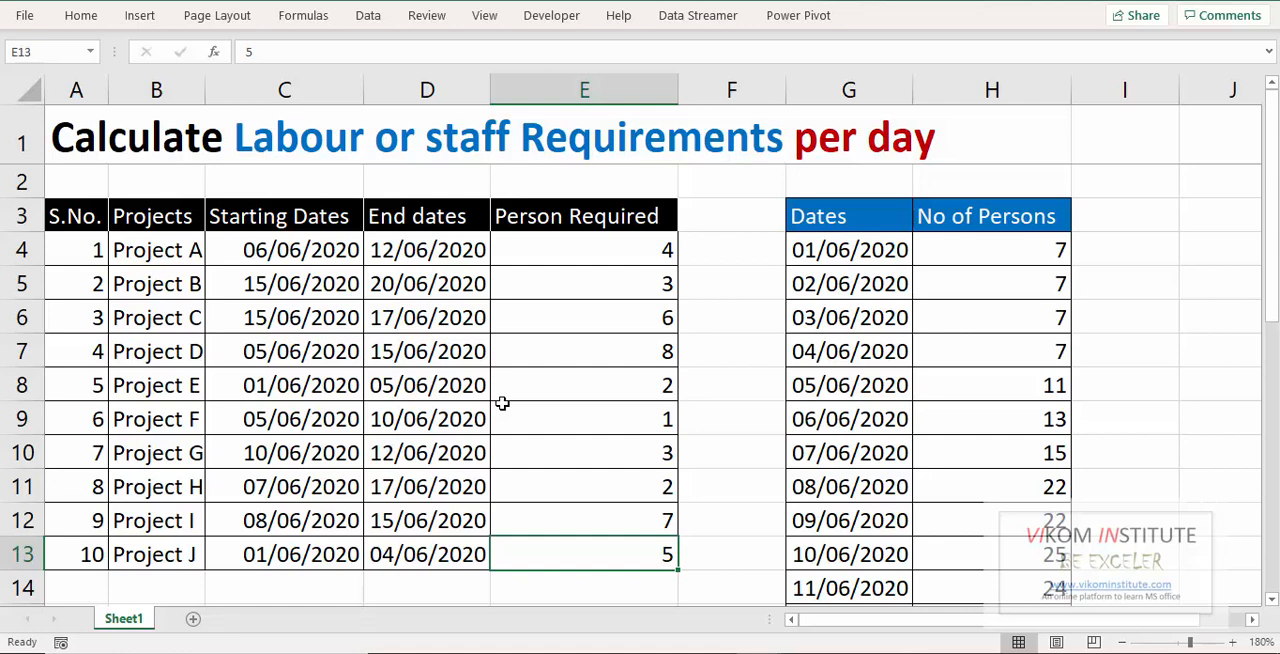
pyautogui.click(584, 385)
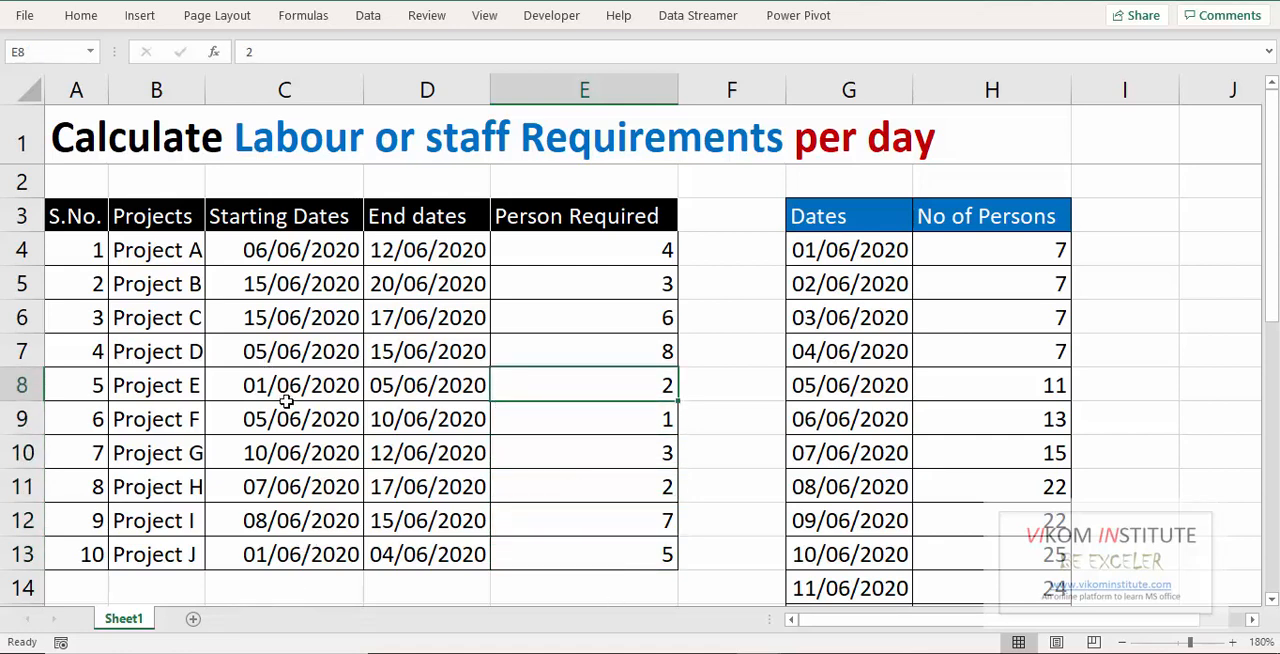
pyautogui.moveTo(518, 355)
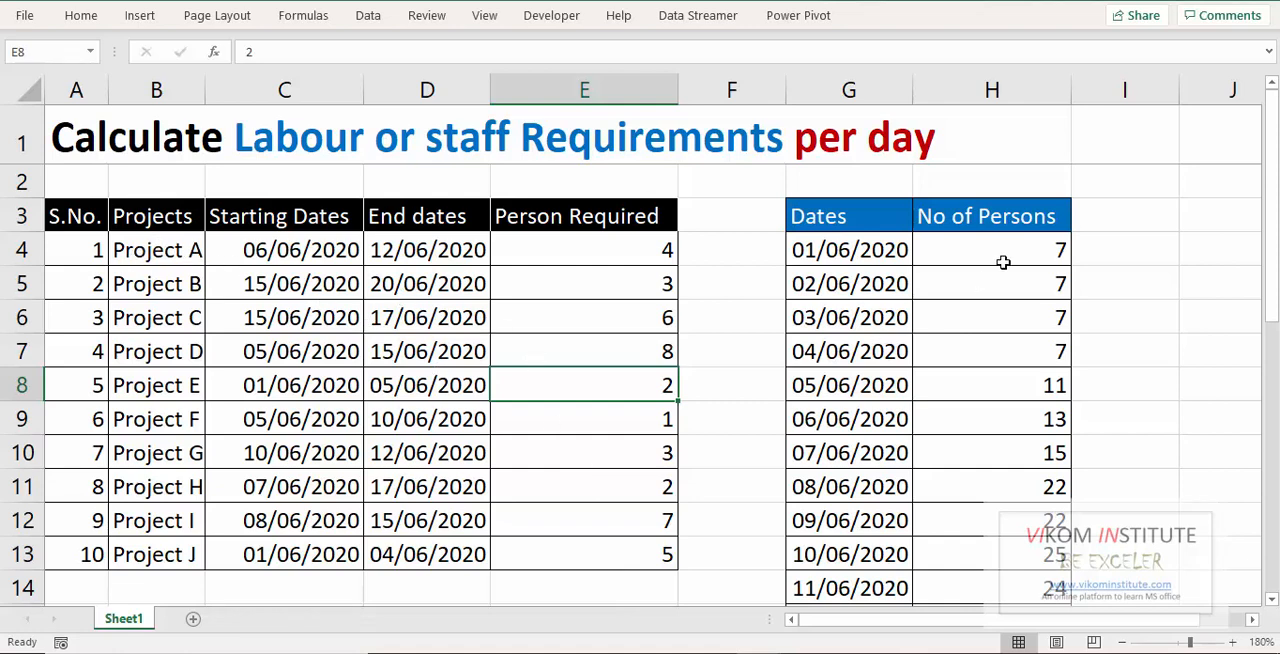
pyautogui.moveTo(1023, 251)
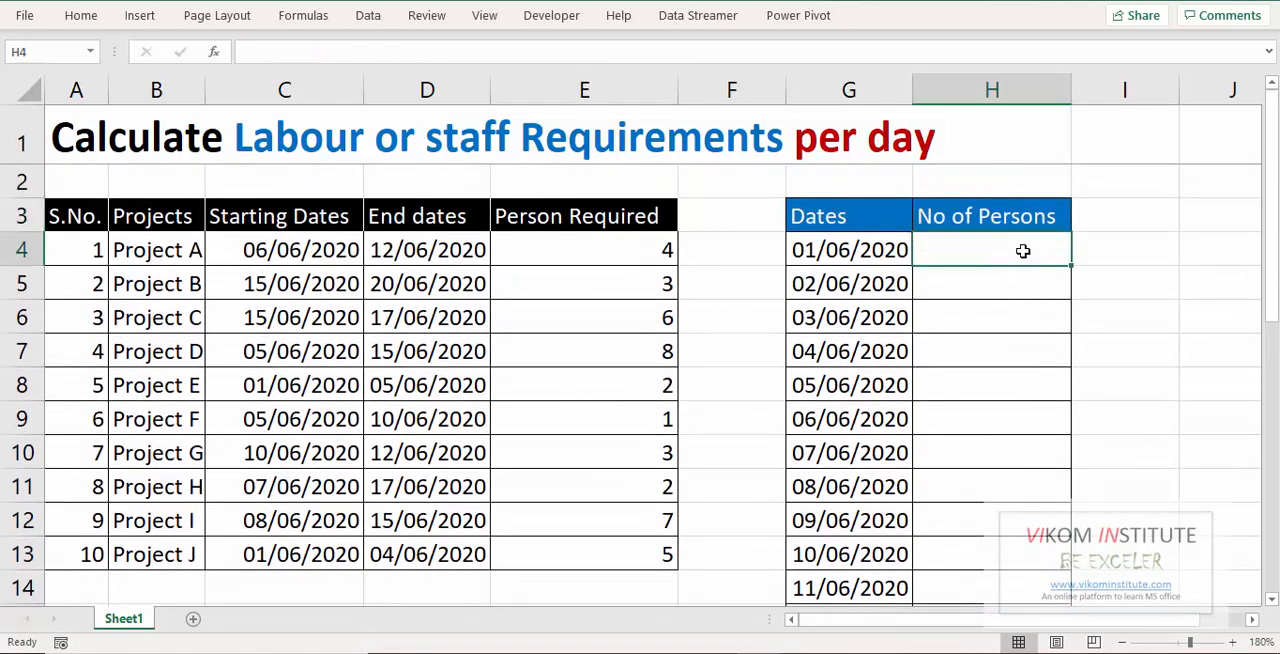
# - Begin =SUMIFS in H4 with Person Required E4:E13 as the sum range
pyautogui.write('=sumi')
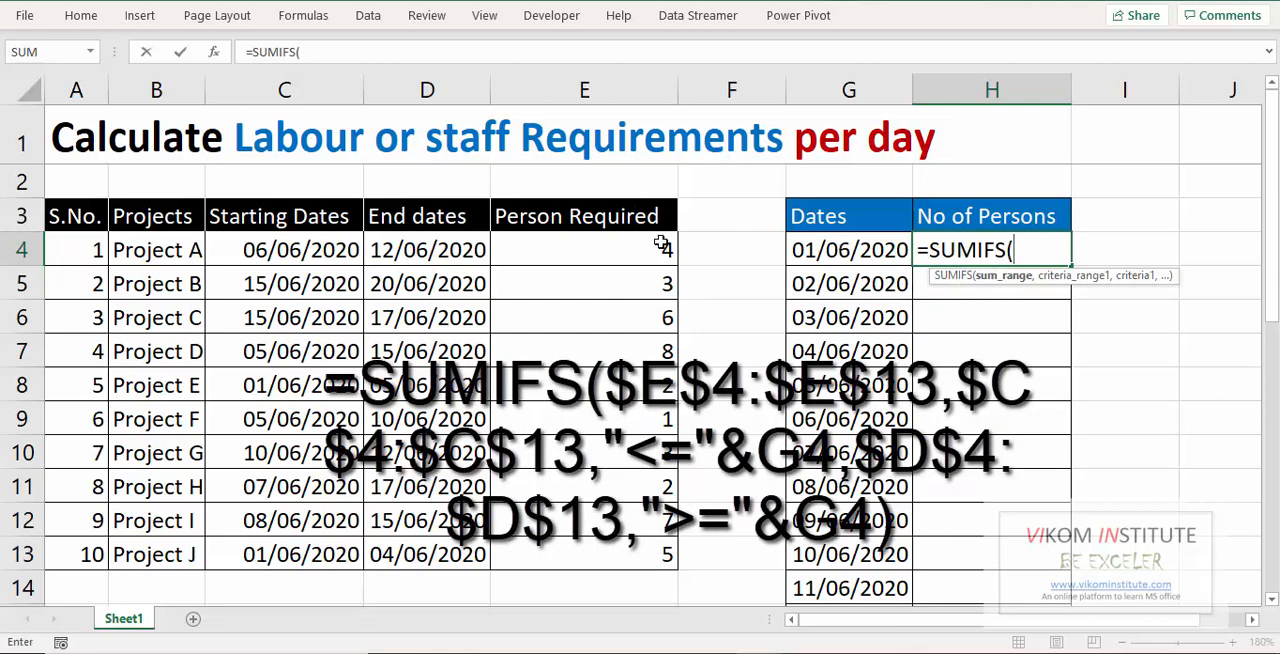
pyautogui.click(584, 249)
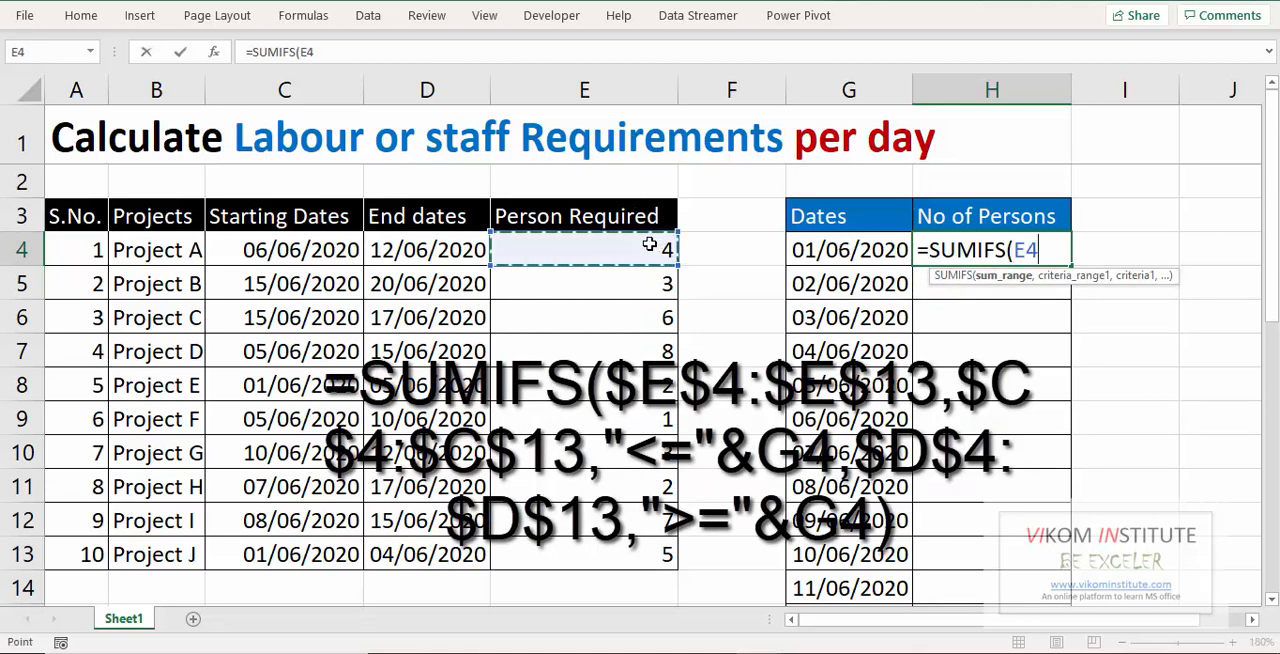
pyautogui.moveTo(584, 249); pyautogui.dragTo(584, 554)
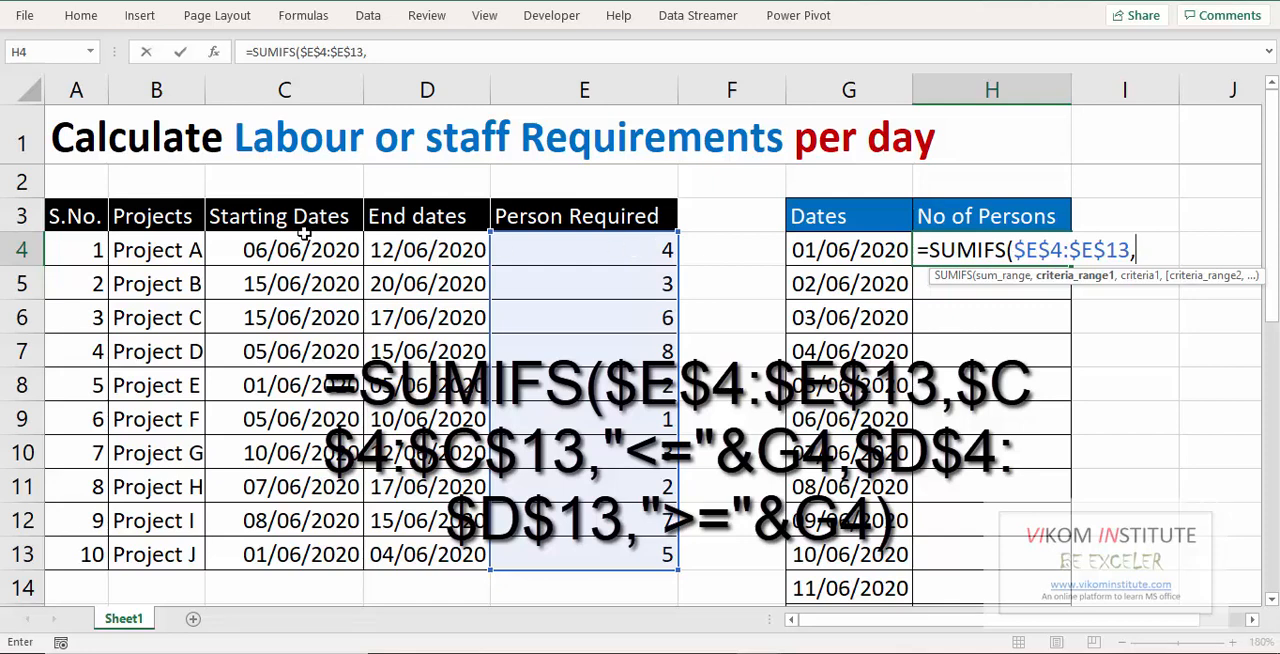
# - Add Starting Dates C4:C13 with the "<="&G4 criterion to the H4 SUMIFS formula
pyautogui.click(284, 554)
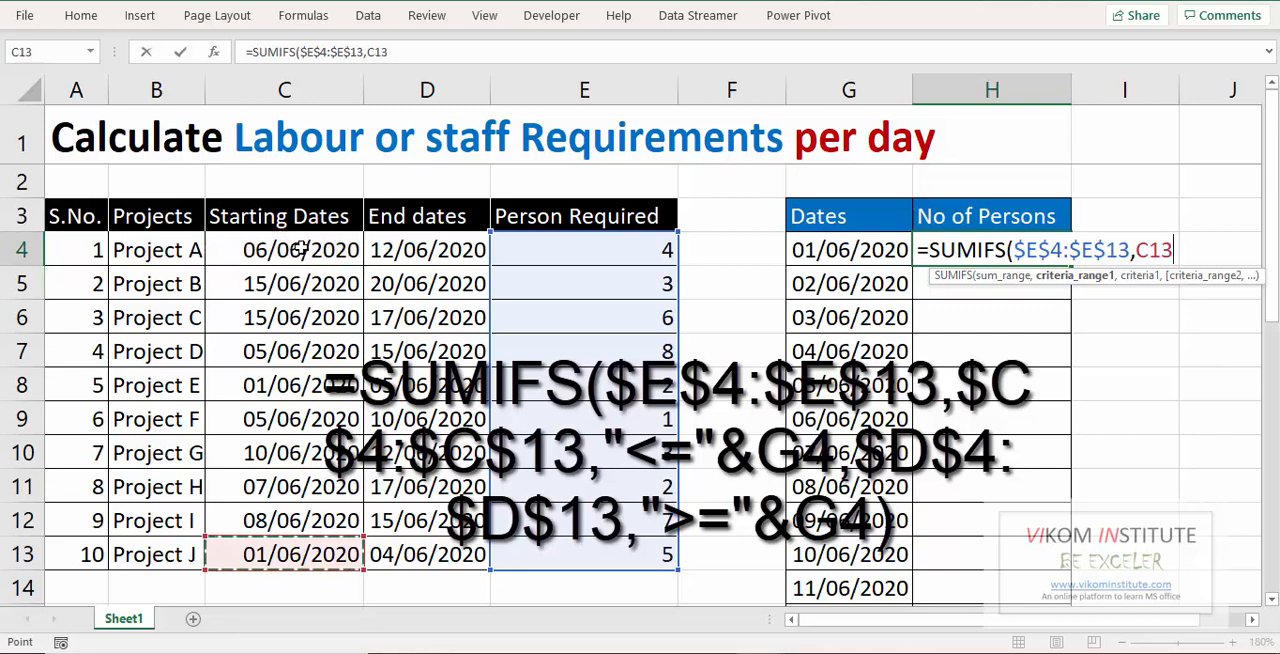
pyautogui.moveTo(284, 250); pyautogui.dragTo(284, 554)
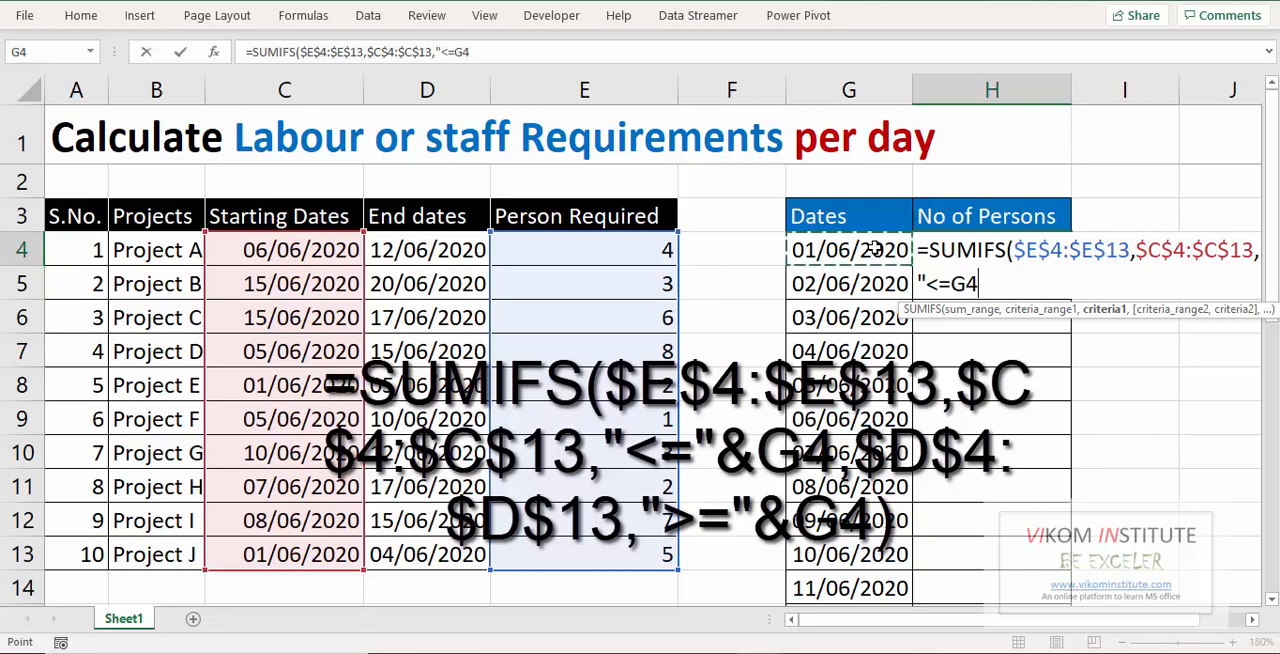
pyautogui.write(',$D$4:$D$13')
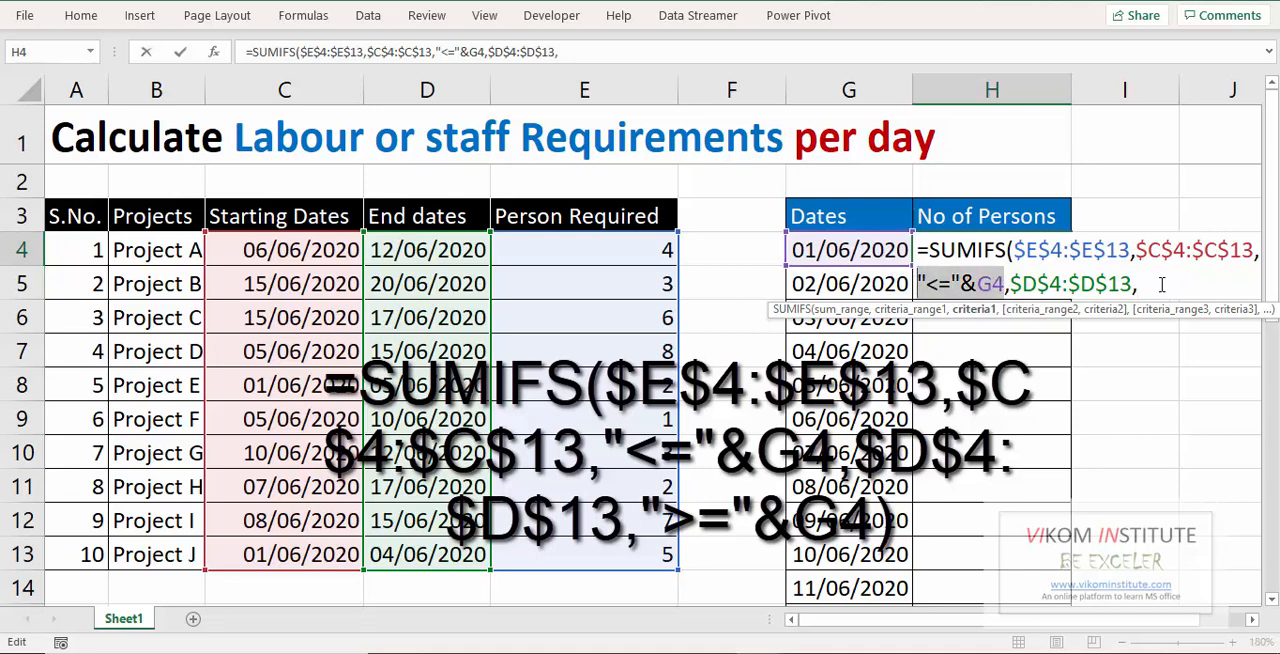
pyautogui.write(',"<="&G4')
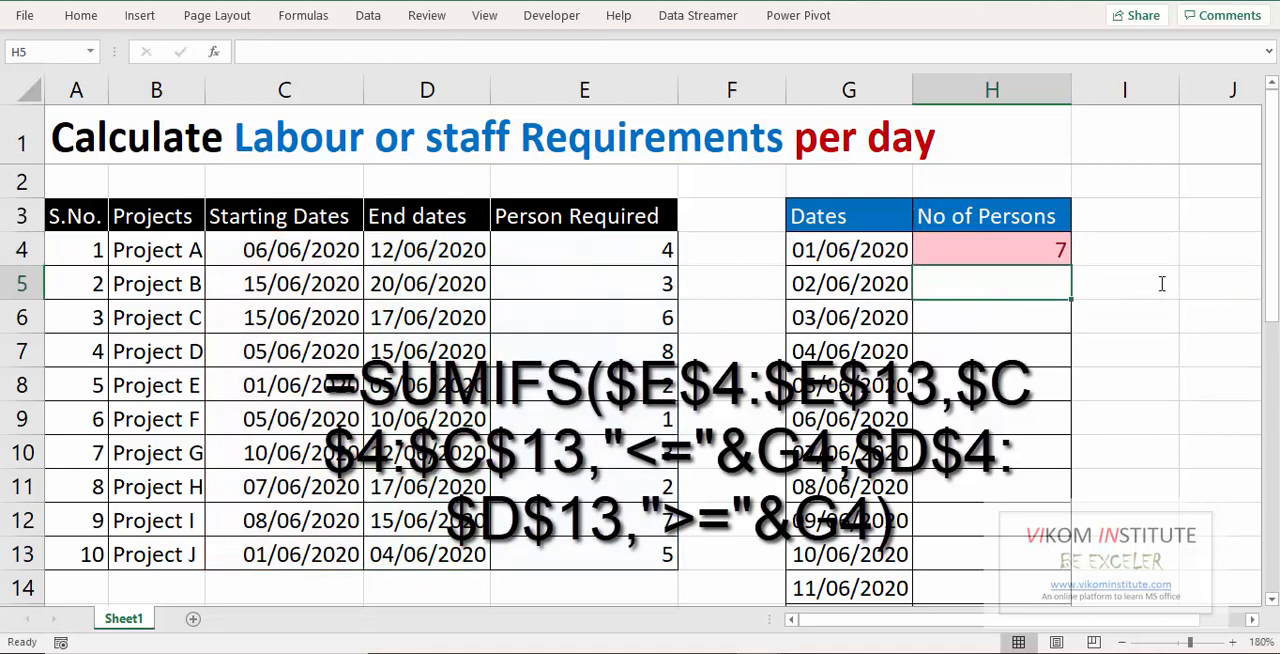
# - Reopen the finished H4 SUMIFS formula to review its G4 date criteria
pyautogui.click(991, 249)
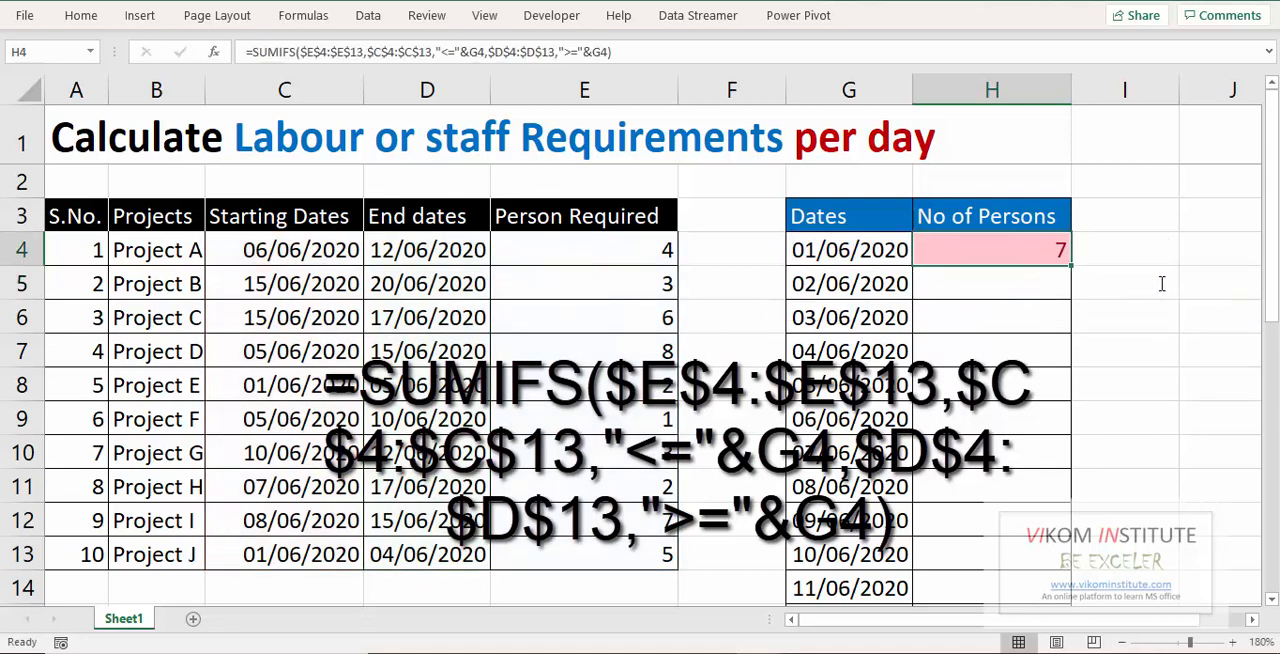
pyautogui.doubleClick(991, 249)
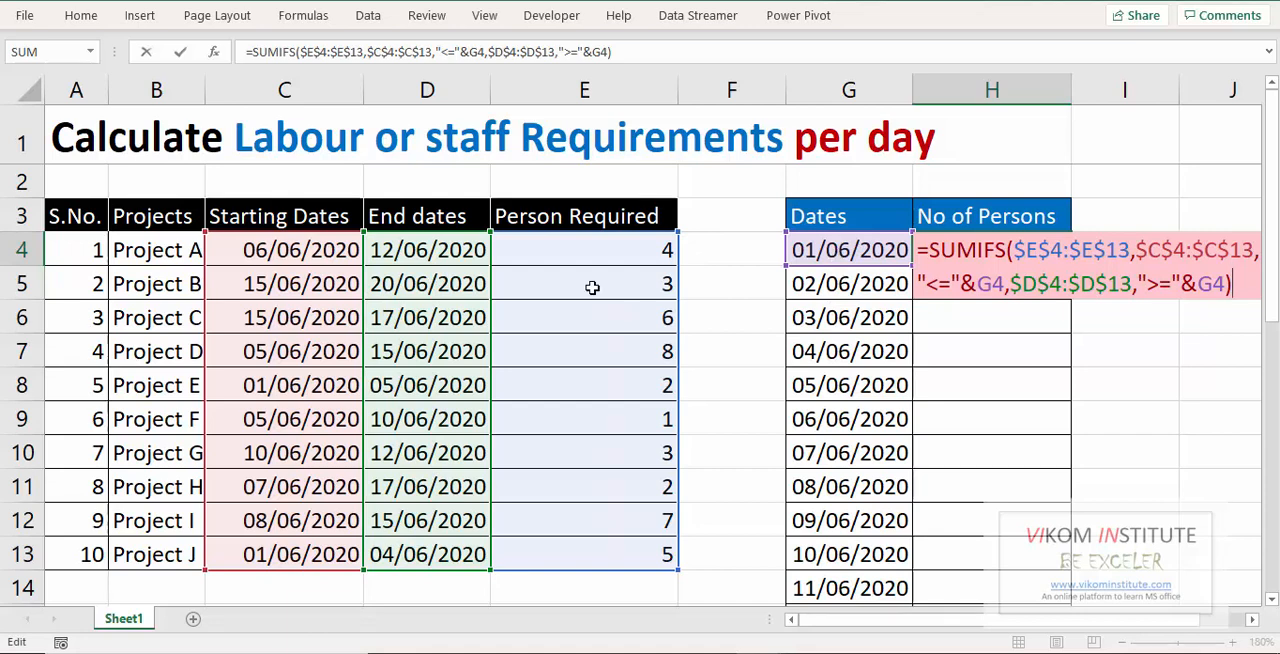
pyautogui.moveTo(626, 318)
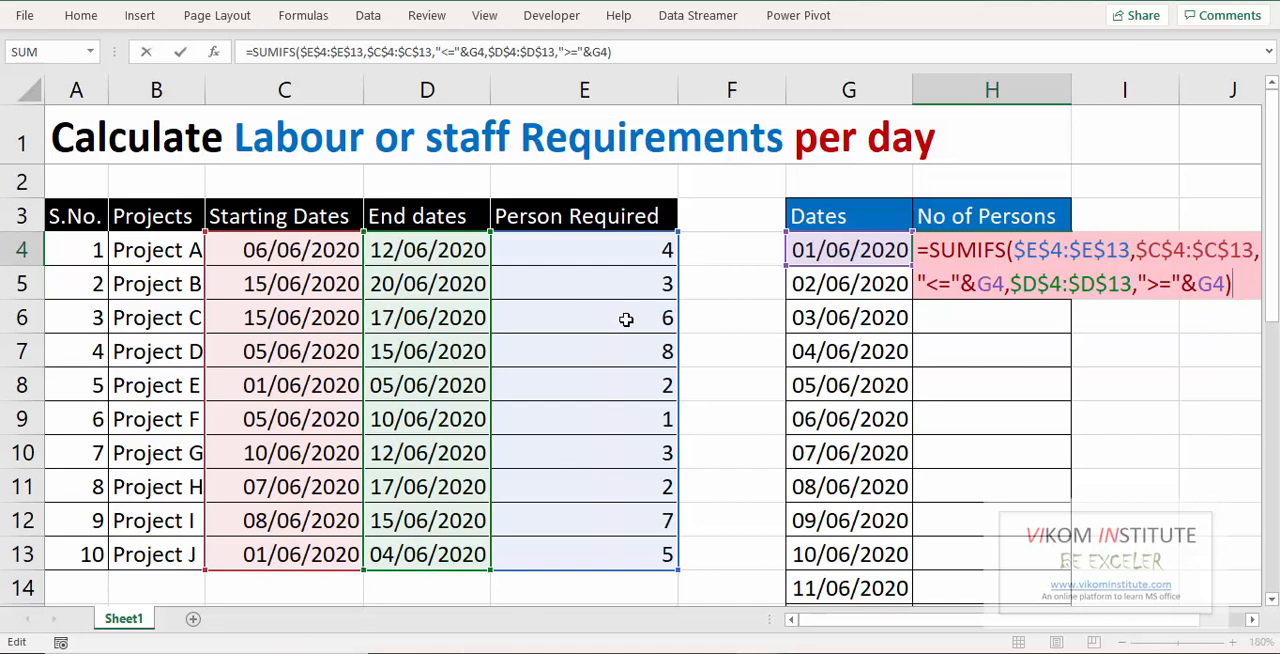
pyautogui.moveTo(574, 318)
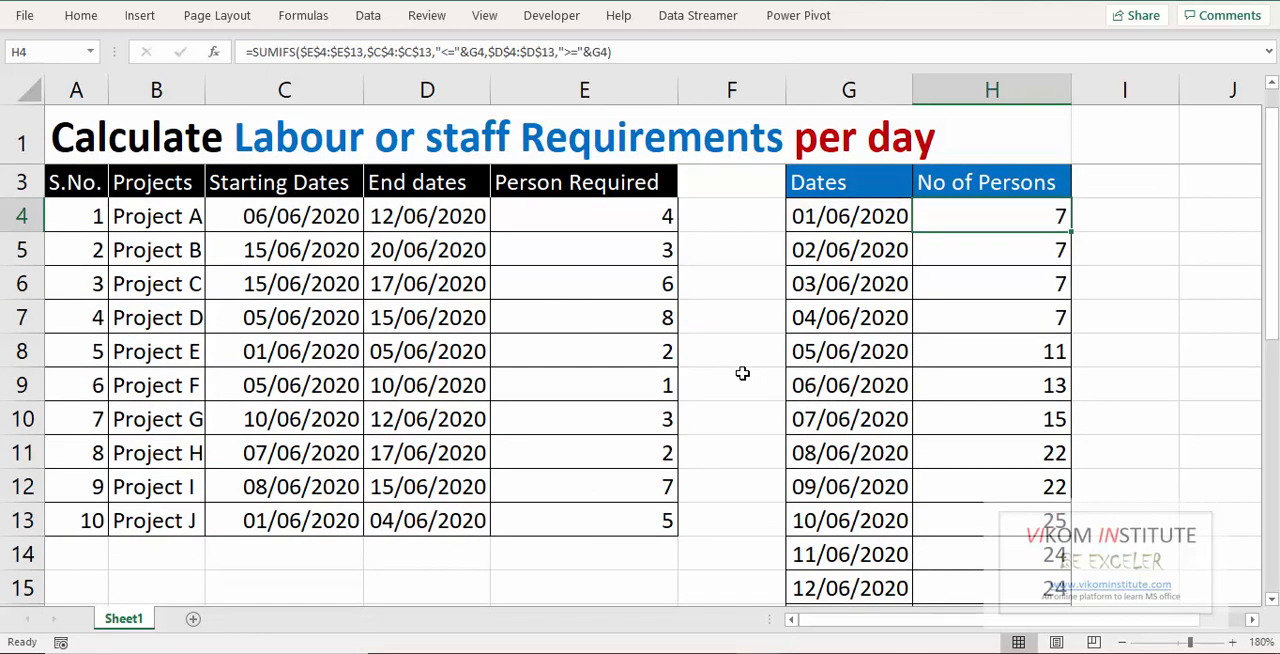
pyautogui.click(991, 317)
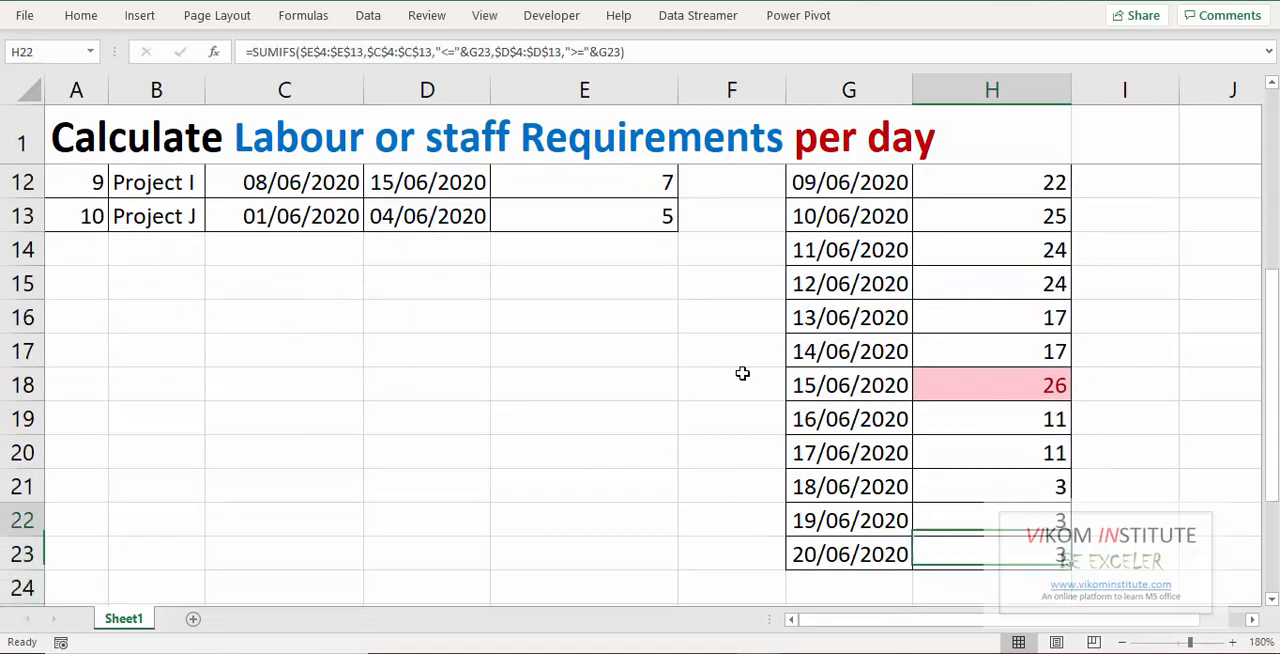
pyautogui.click(991, 385)
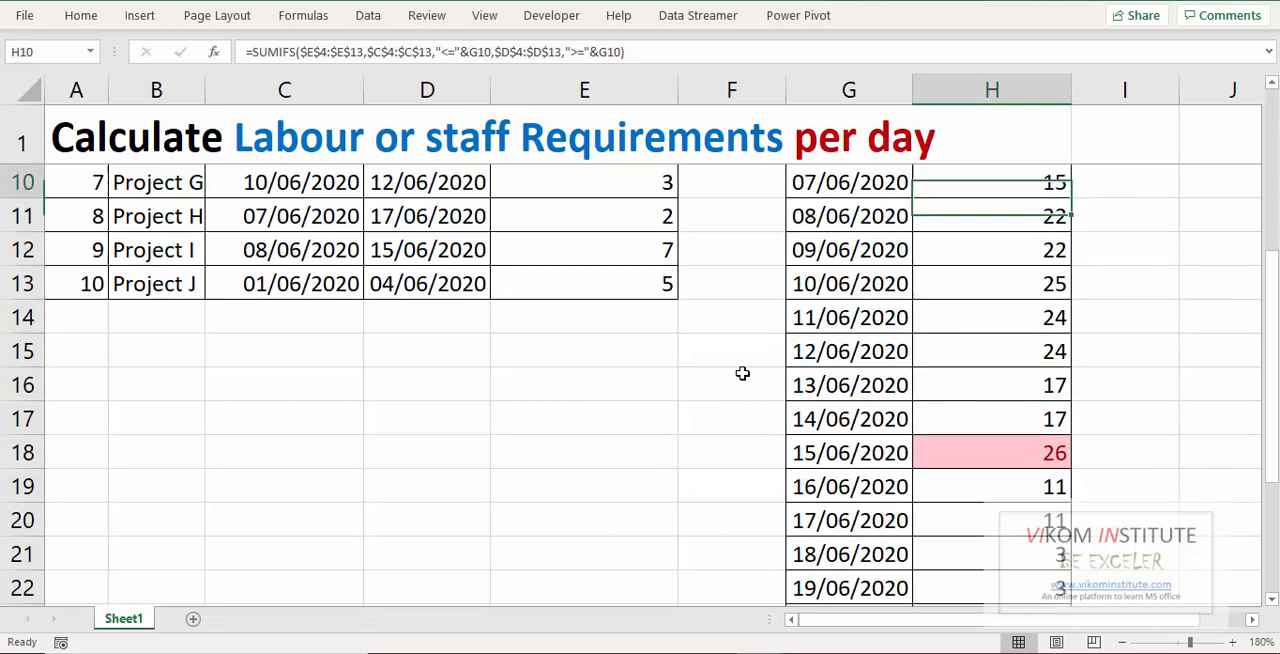
pyautogui.scroll(3)
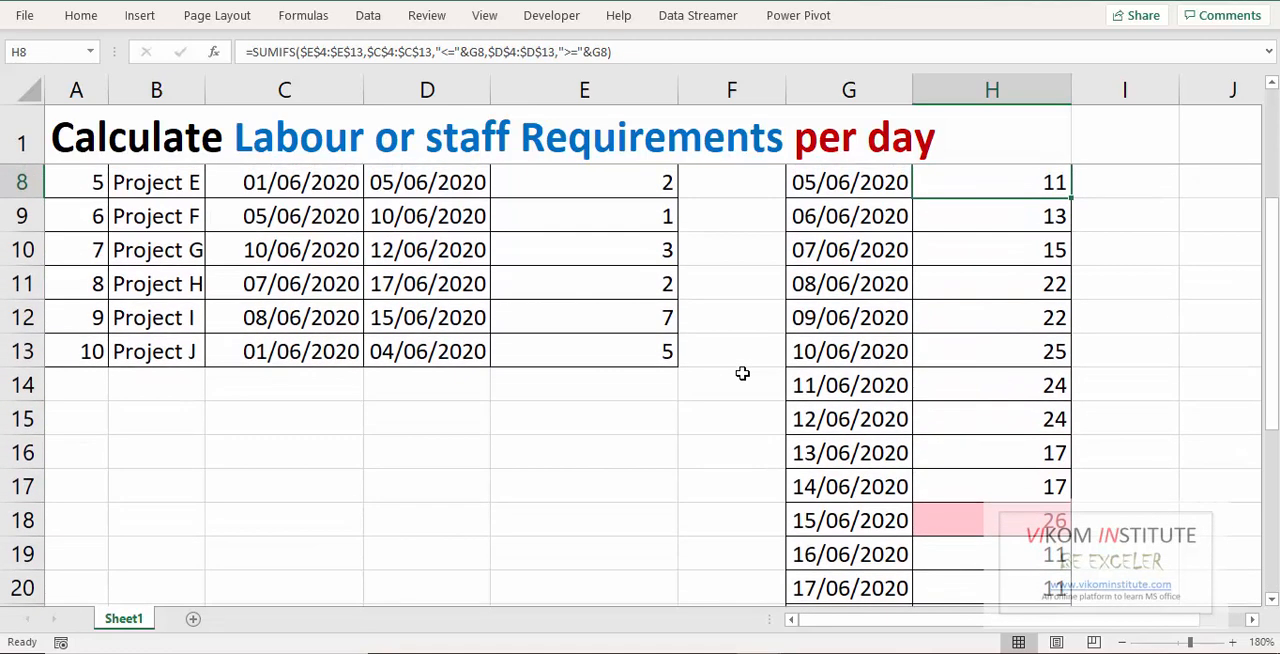